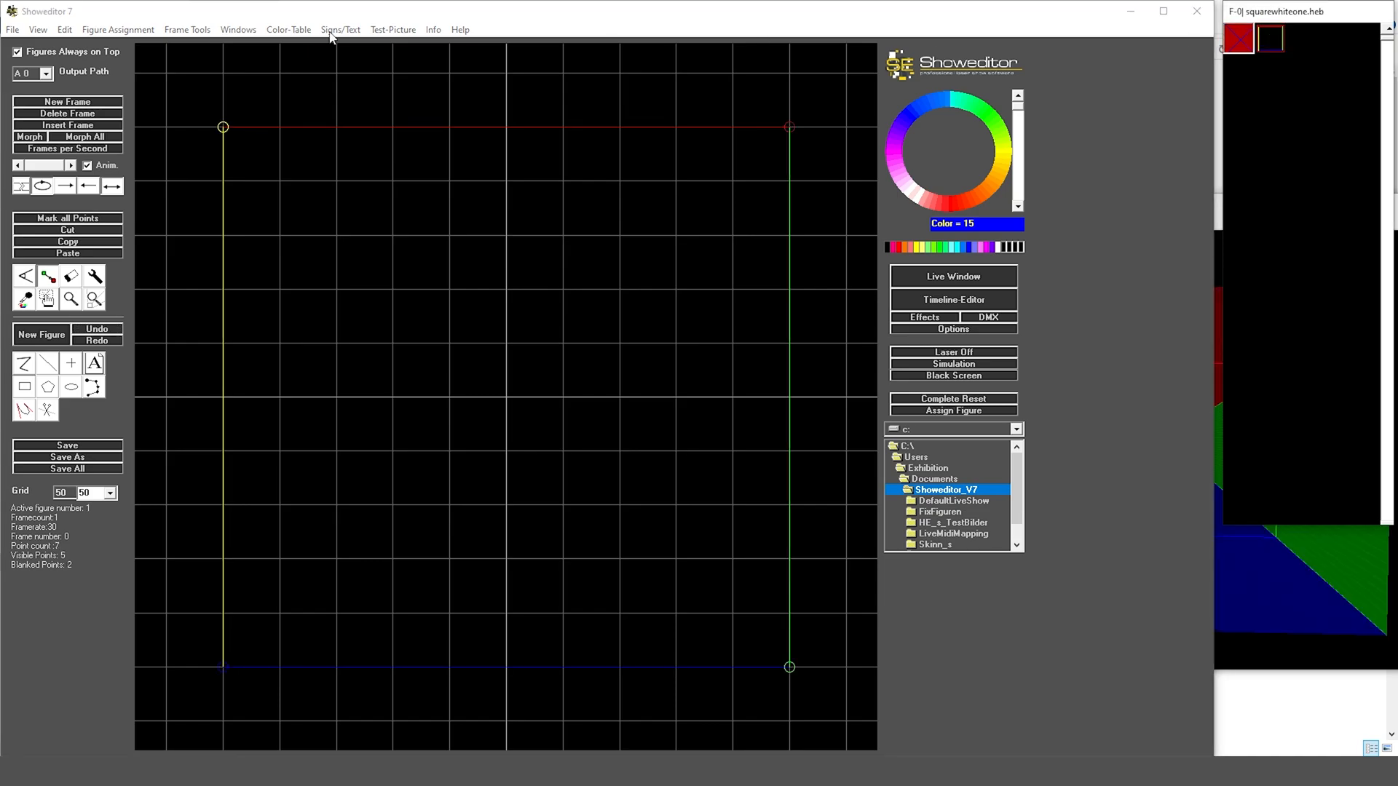
# Bring up the Color Shove Tool window from the Edit menu
pyautogui.click(64, 29)
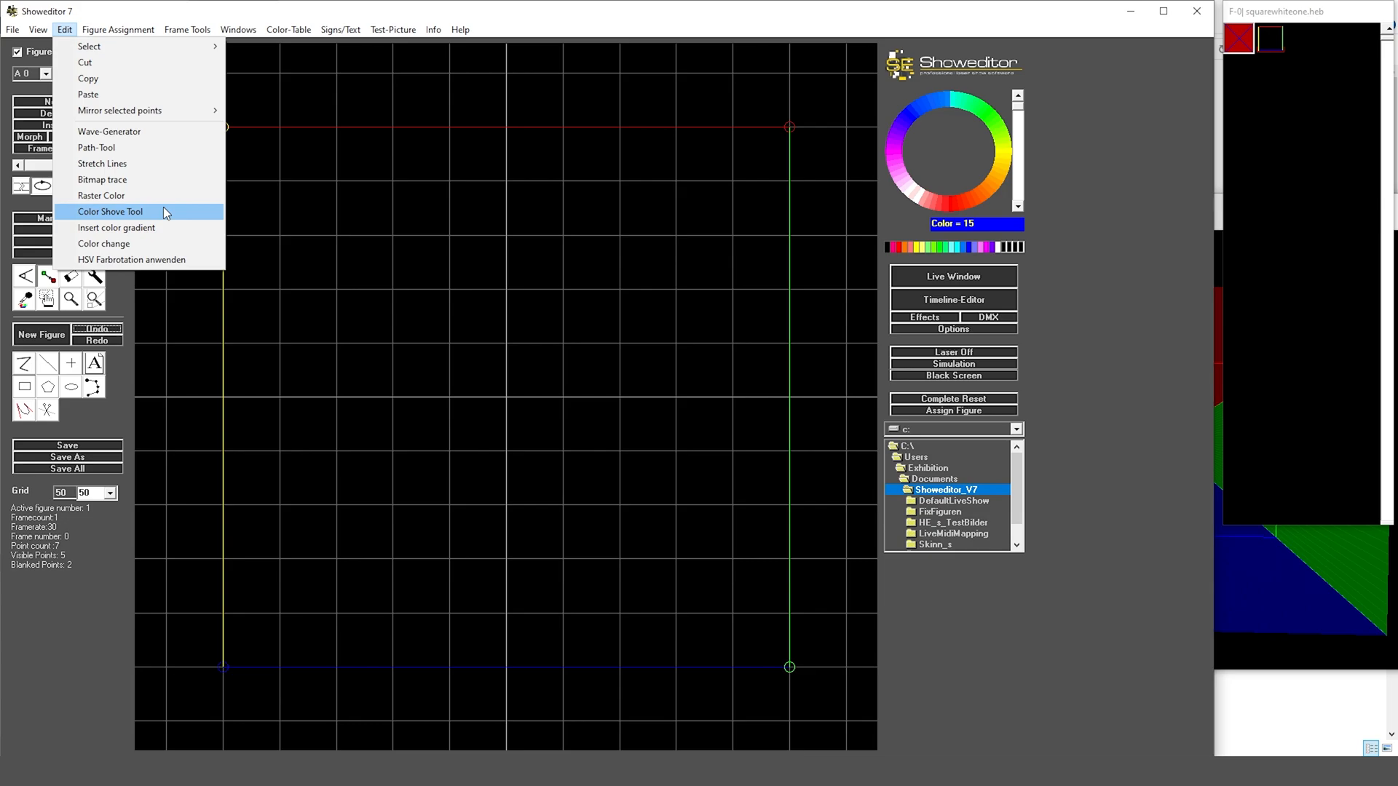
pyautogui.moveTo(116, 227)
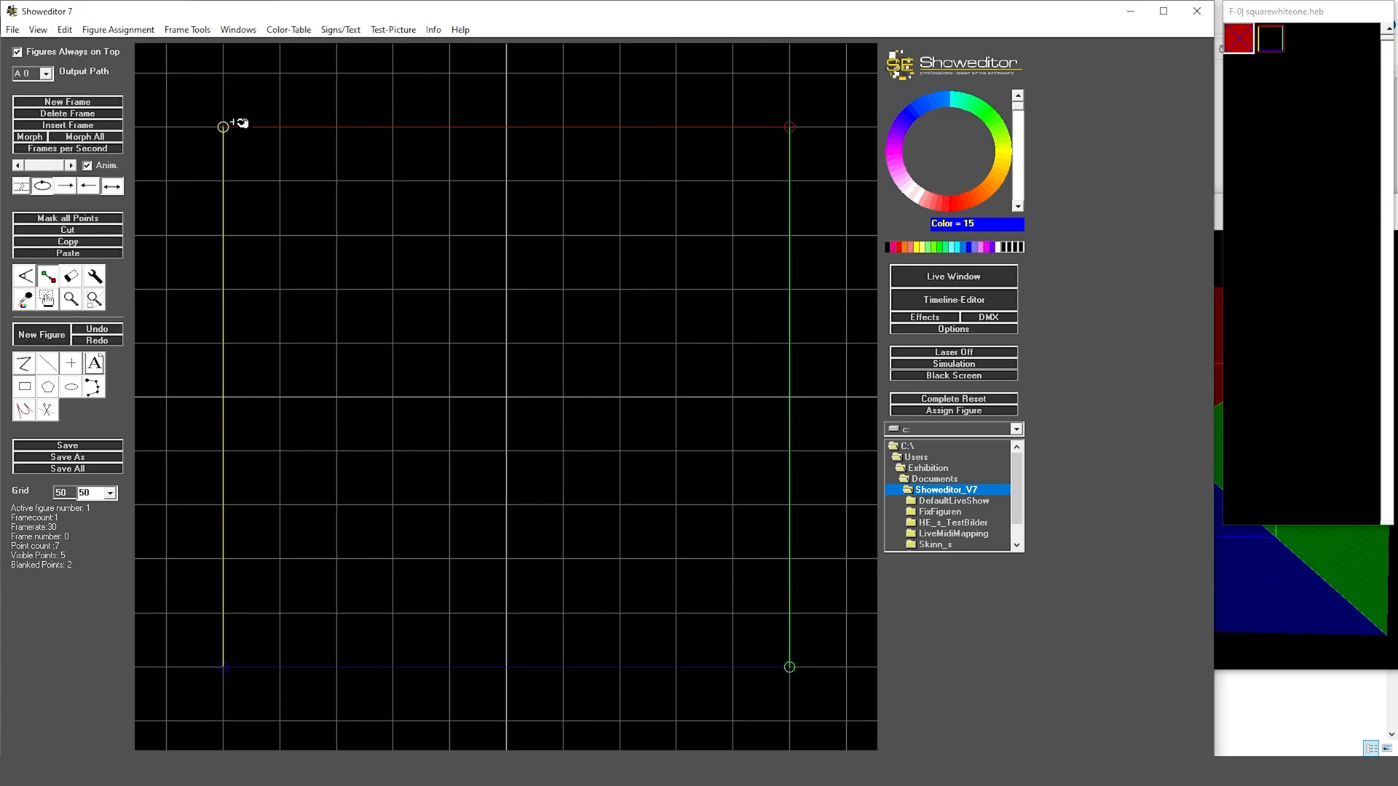
pyautogui.moveTo(277, 635)
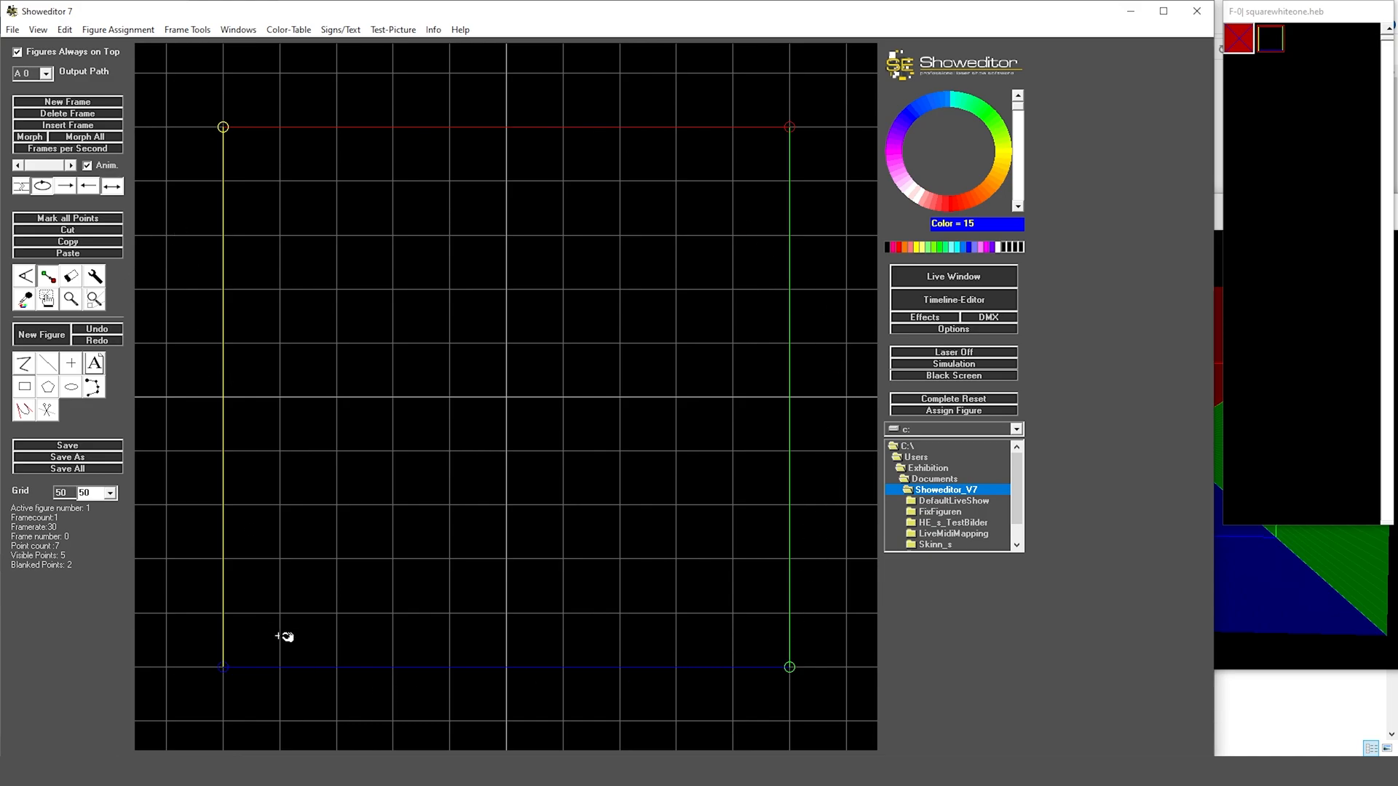
pyautogui.moveTo(805, 207)
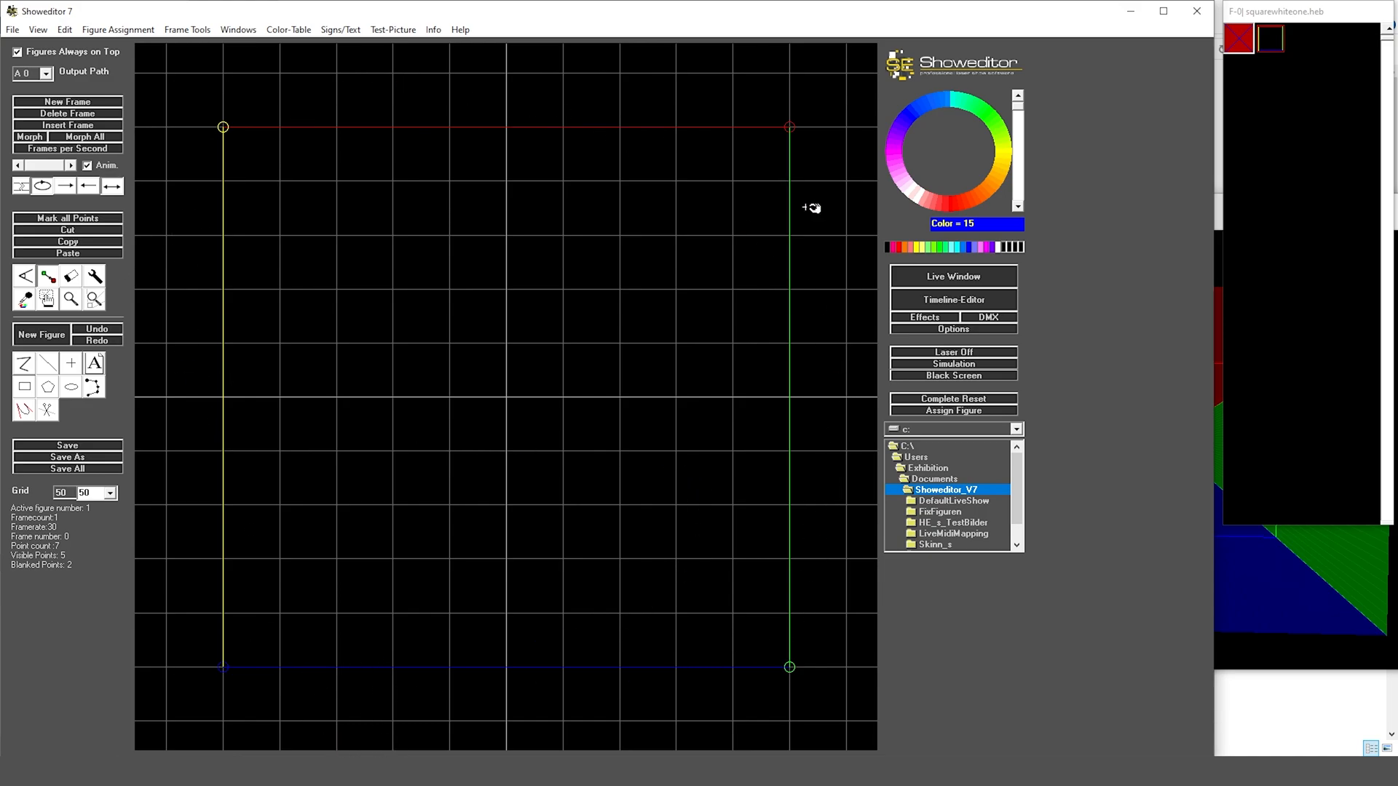
pyautogui.moveTo(221, 45)
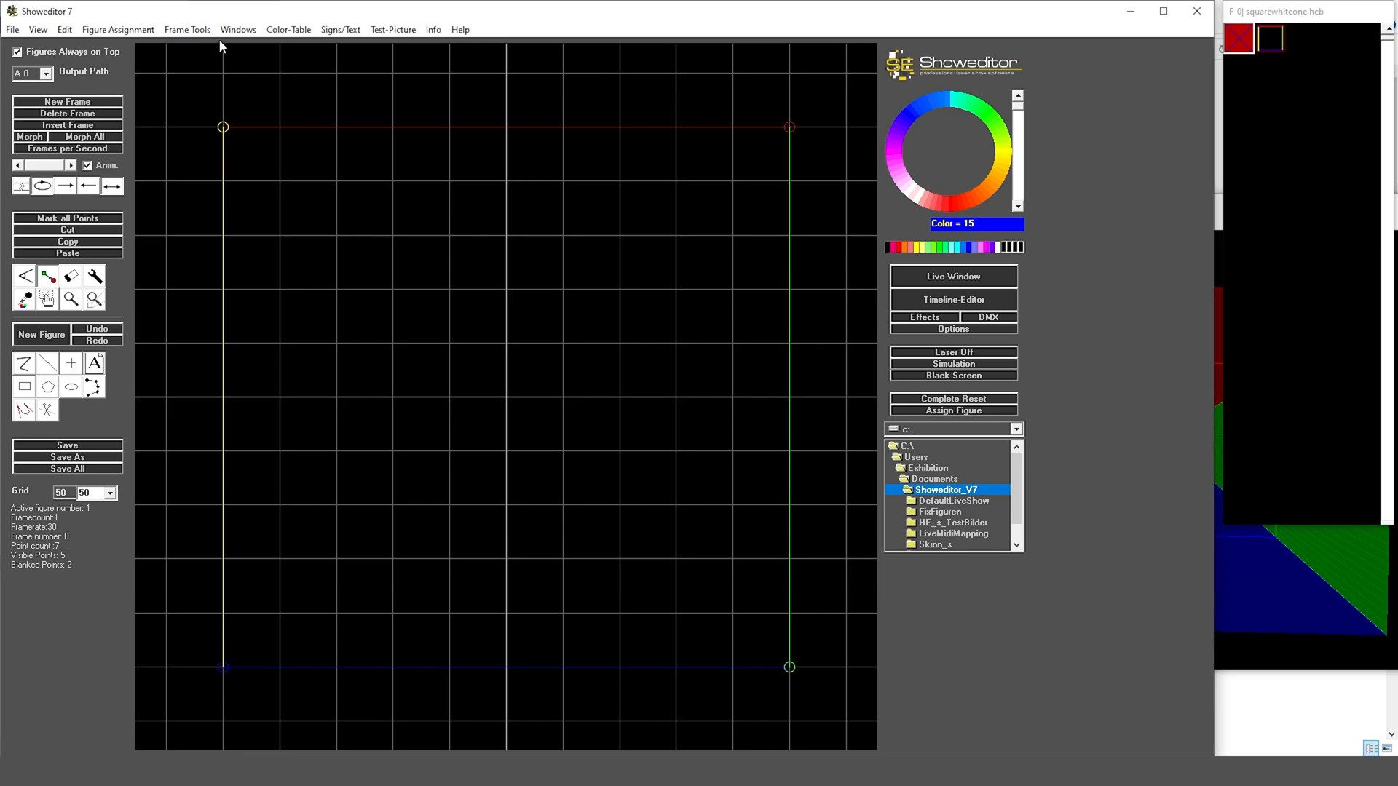
pyautogui.click(64, 29)
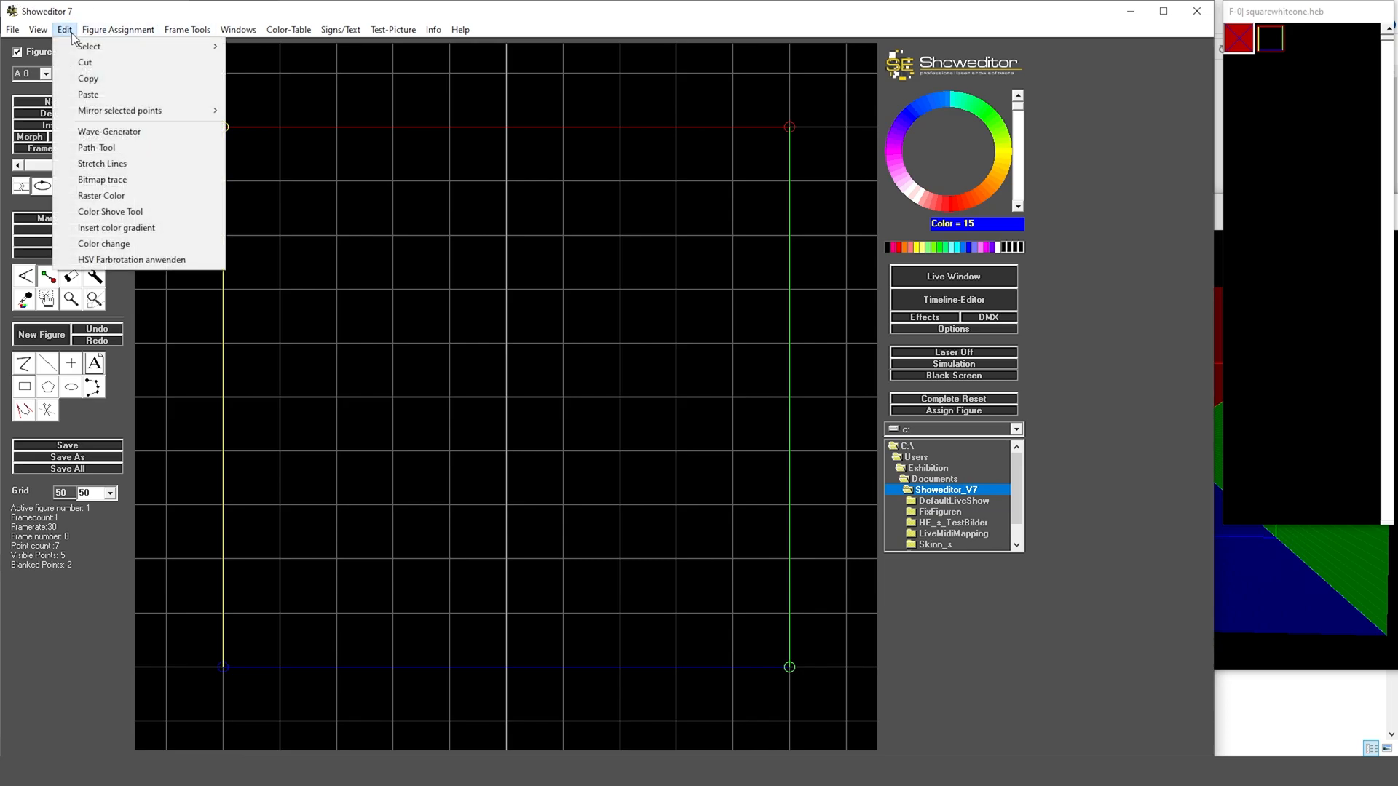
pyautogui.moveTo(111, 211)
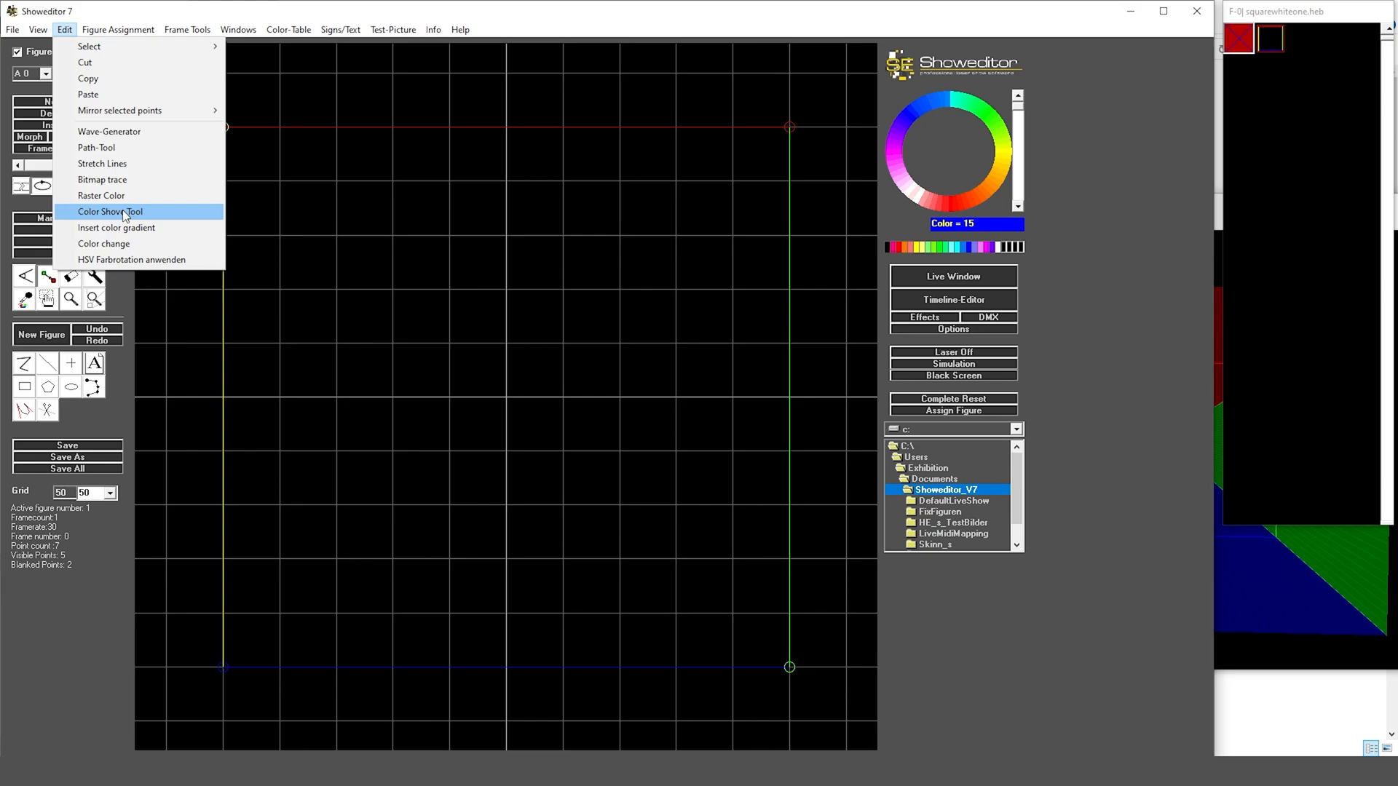
pyautogui.click(110, 211)
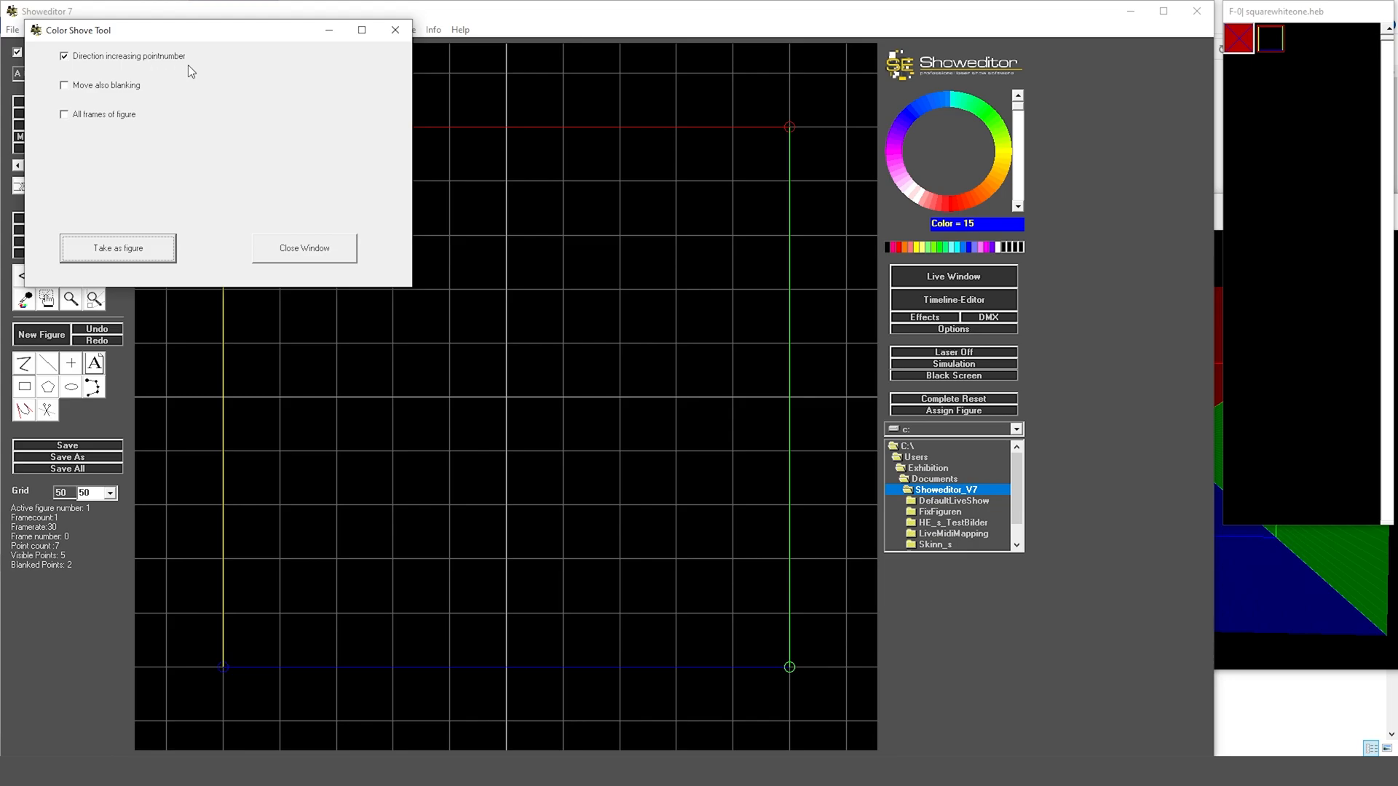
pyautogui.moveTo(86, 128)
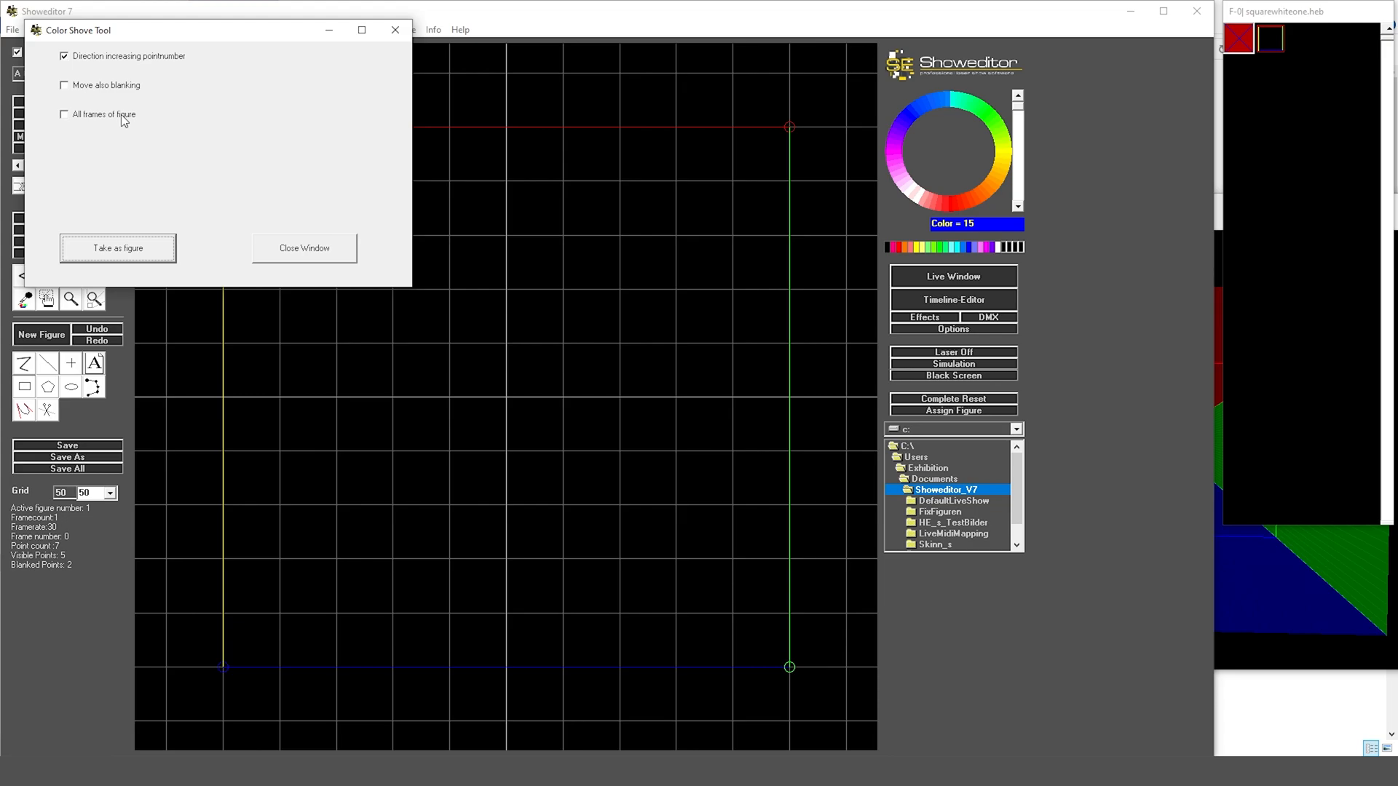
pyautogui.moveTo(160, 213)
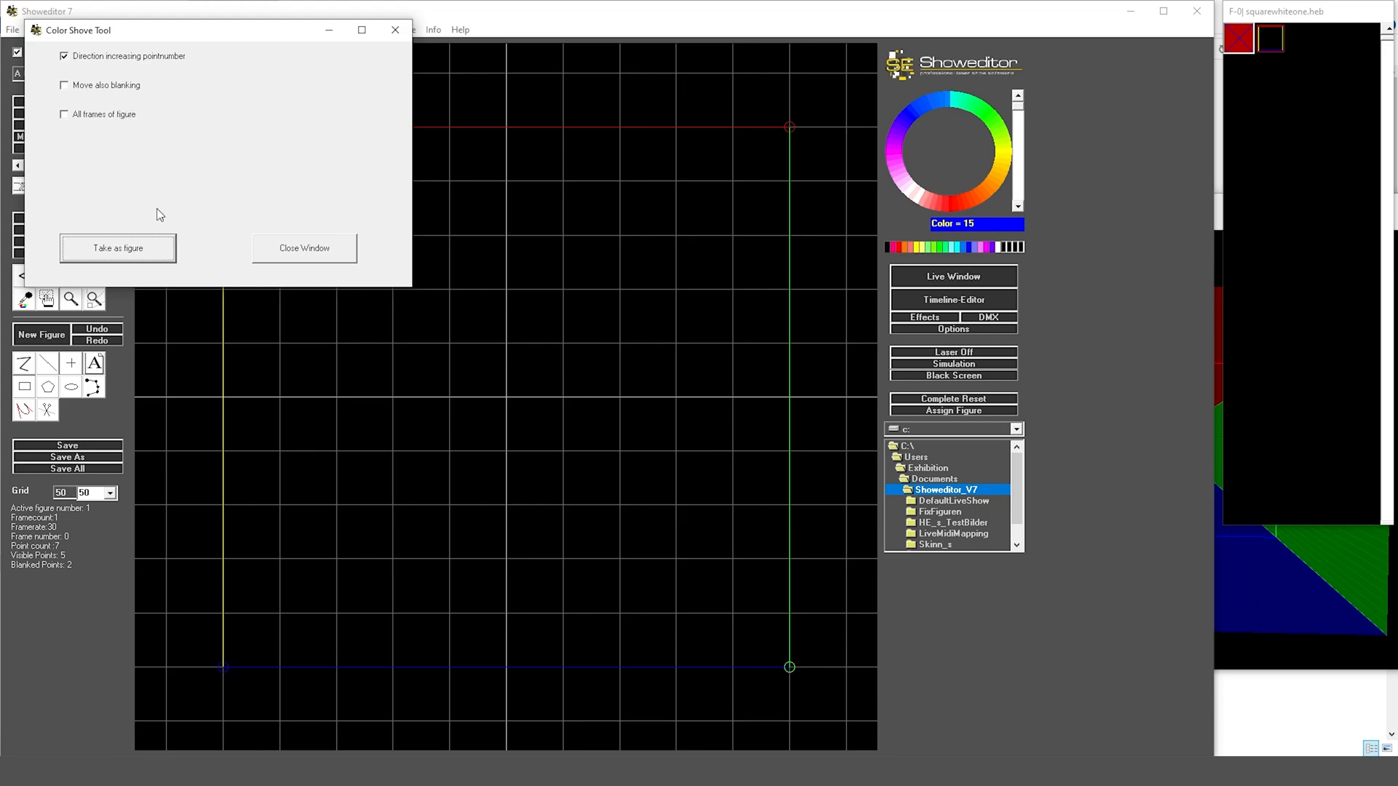
# Take the colour-shifted copies as a figure, giving the square five frames
pyautogui.click(117, 247)
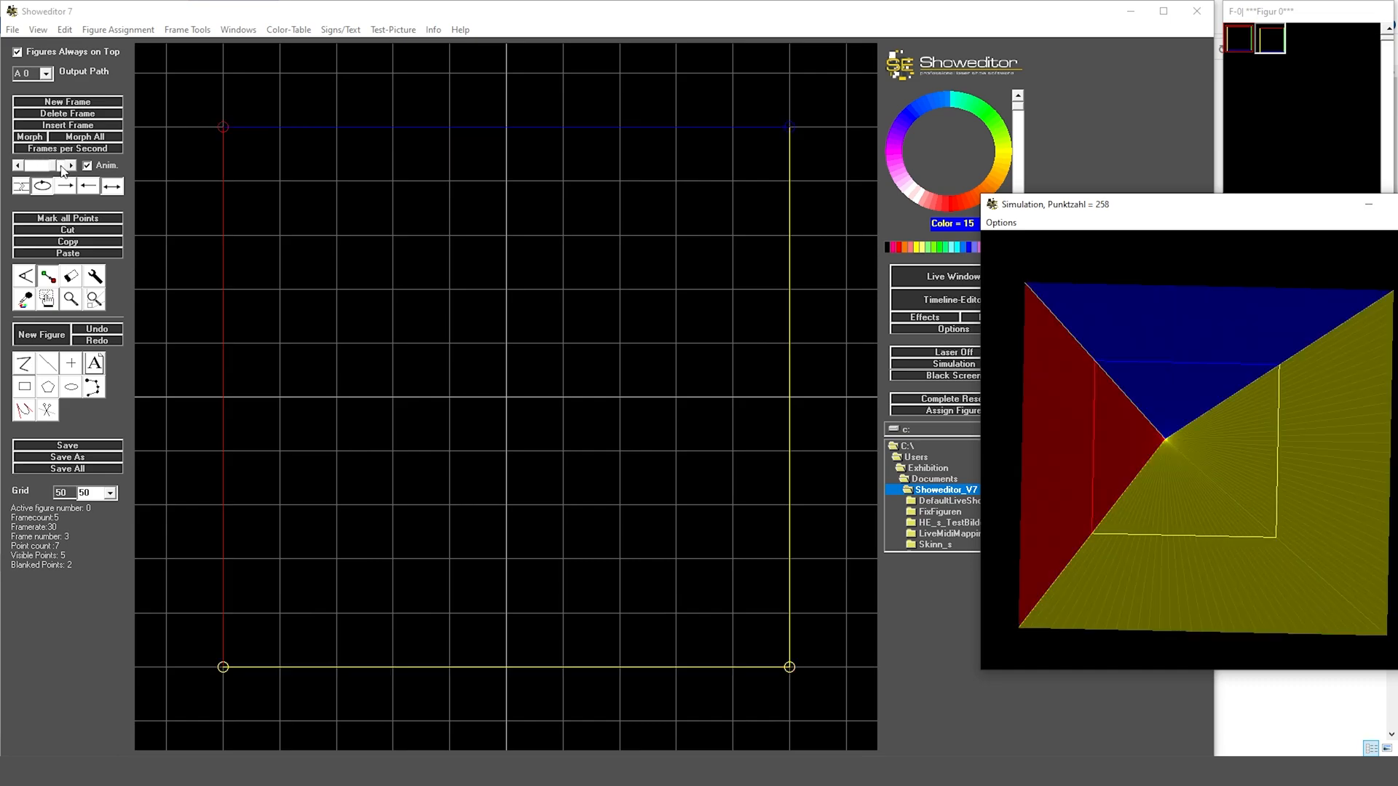
# Keep the playback rate at 5 frames per second
pyautogui.click(67, 149)
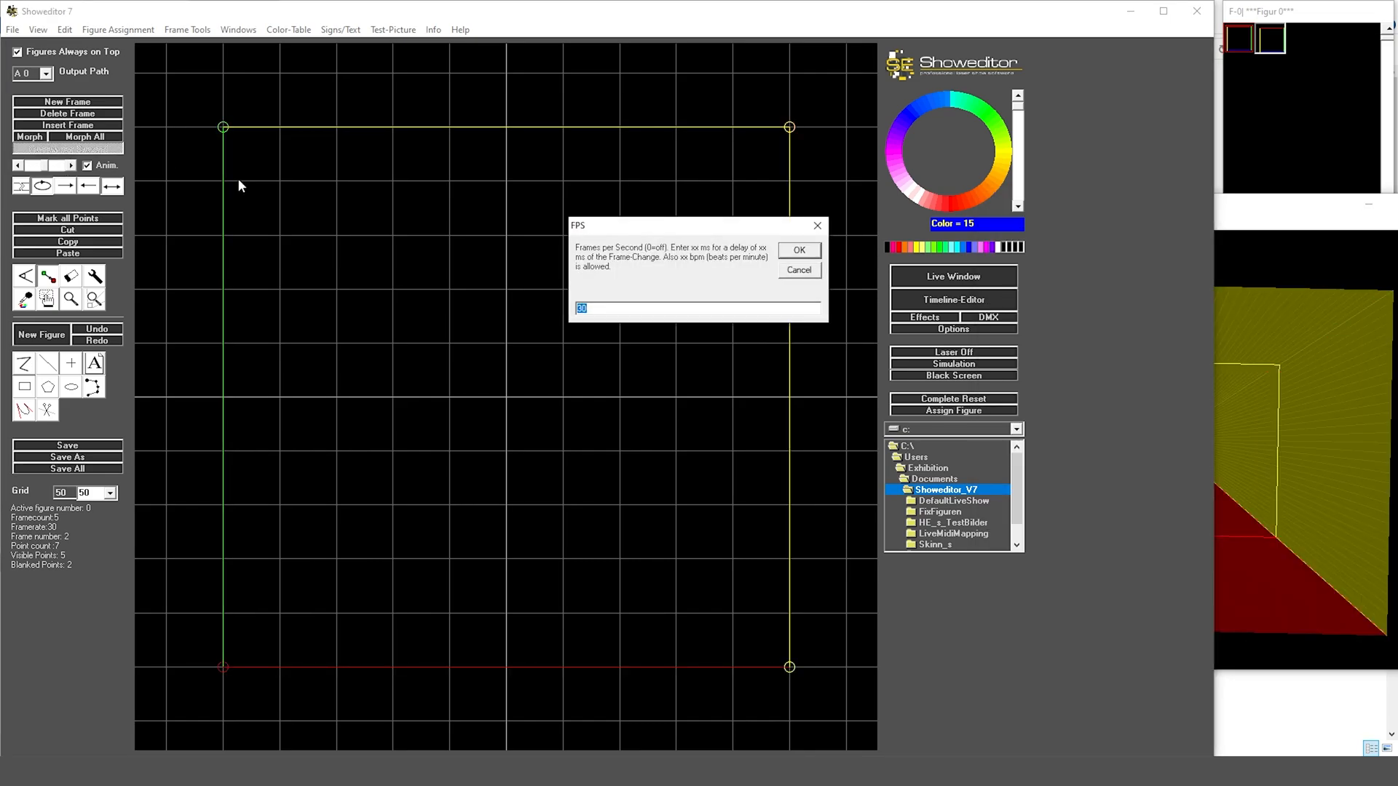
pyautogui.moveTo(626, 287)
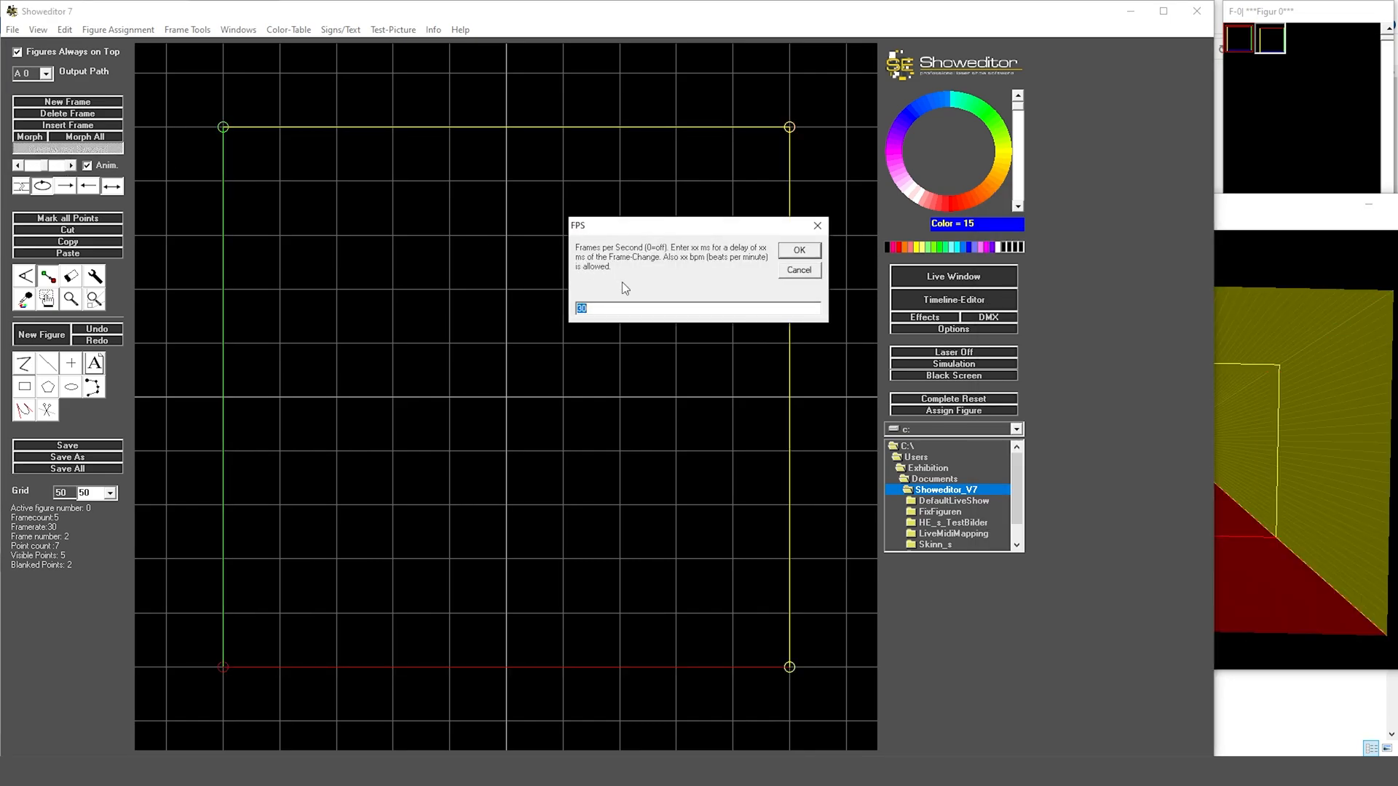
pyautogui.click(799, 250)
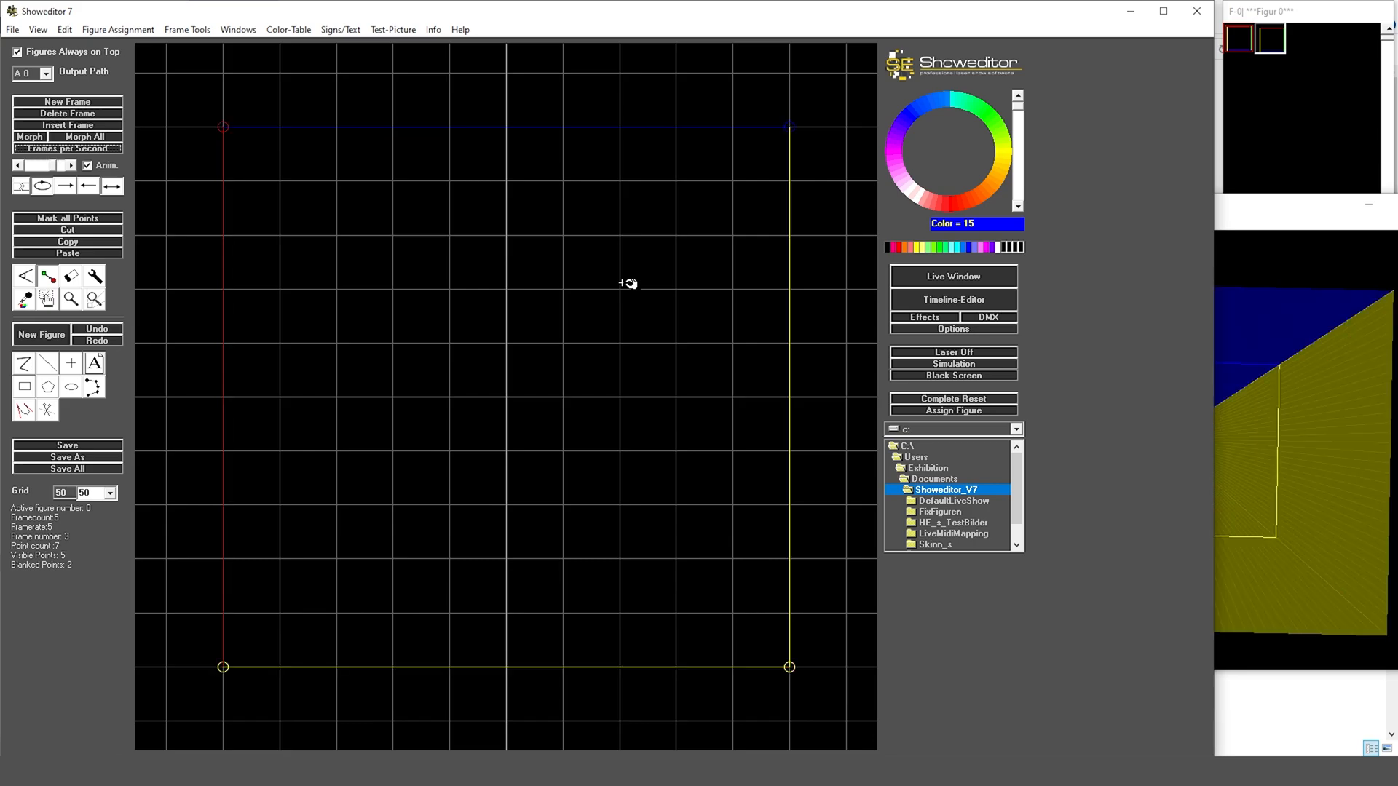
pyautogui.moveTo(798, 277)
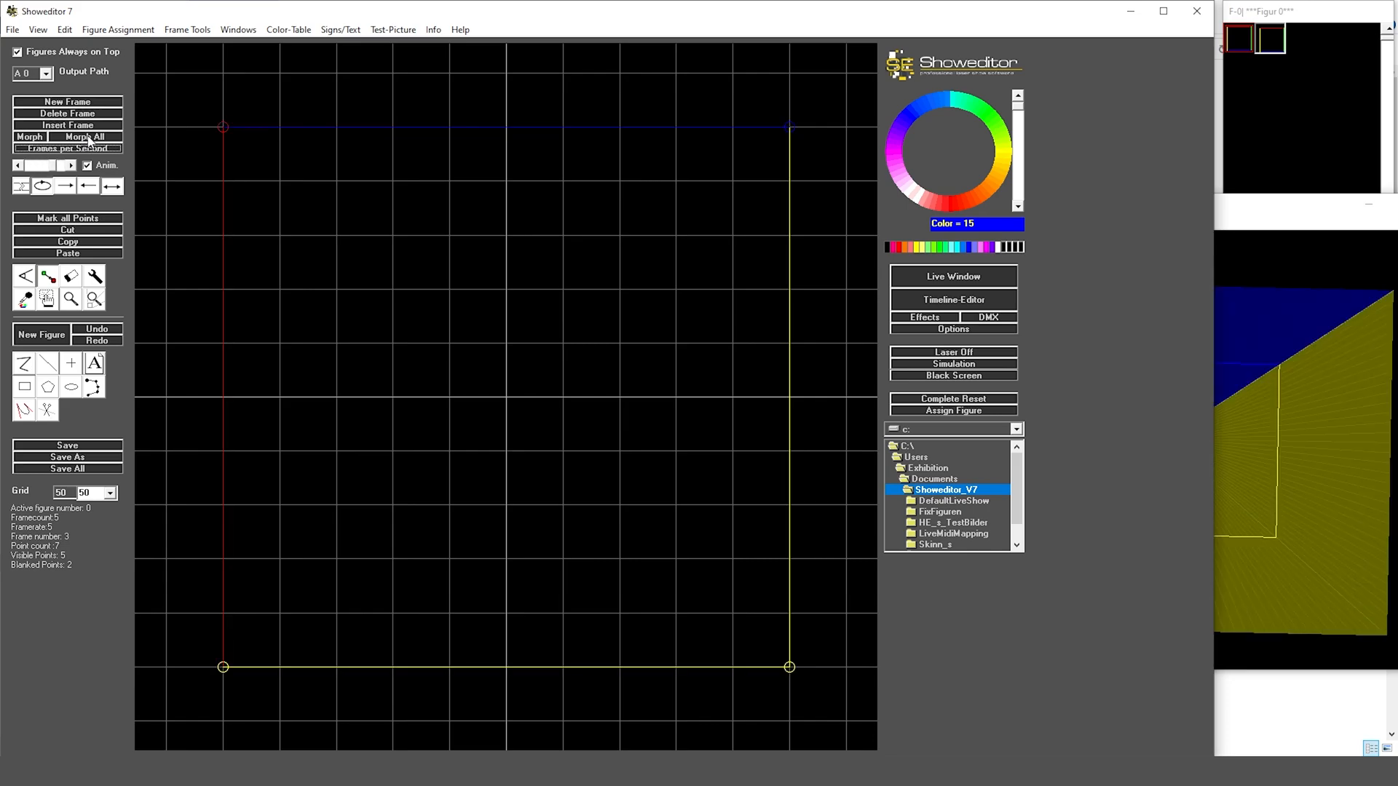
# Morph all frames with 3 in-between frames each, expanding the figure to 125 frames
pyautogui.click(86, 137)
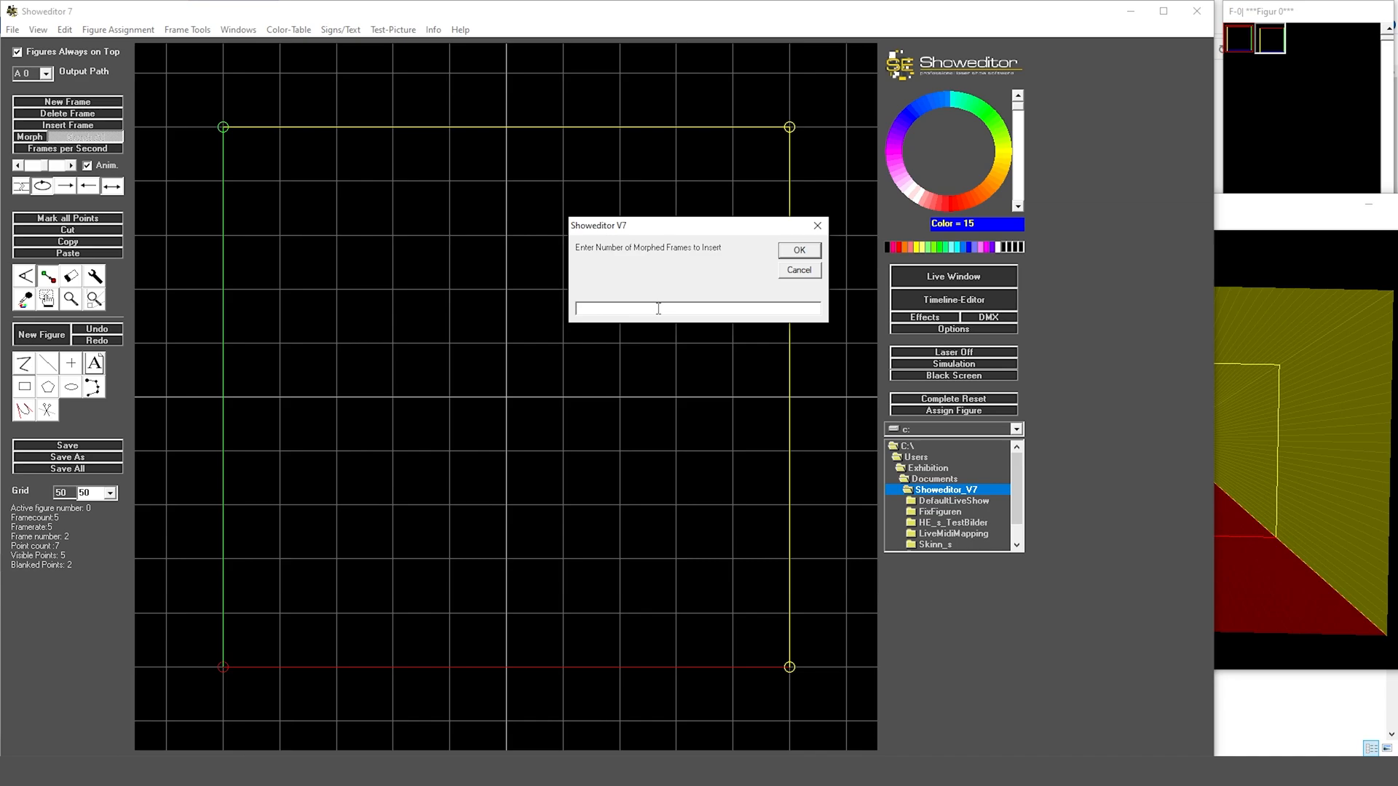
pyautogui.write('3')
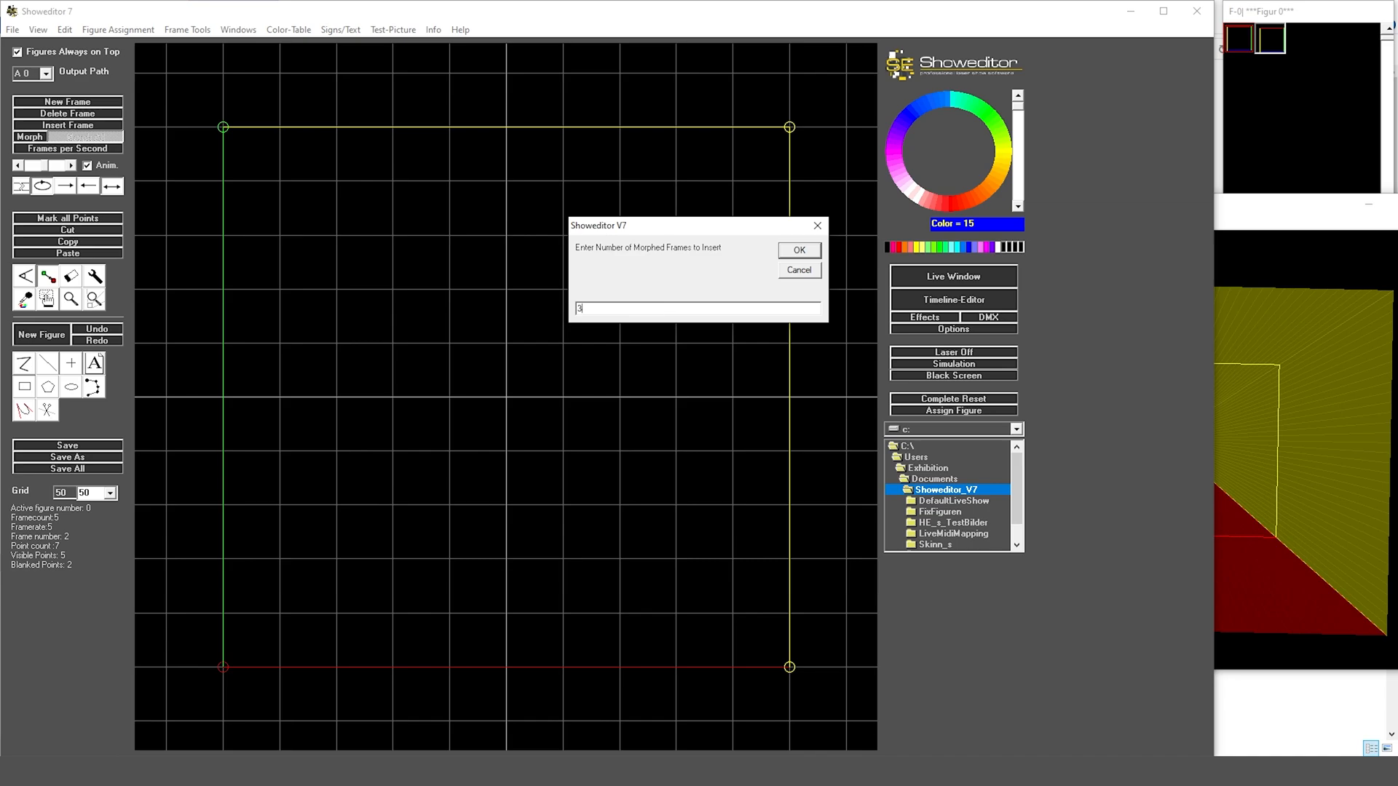
pyautogui.click(800, 250)
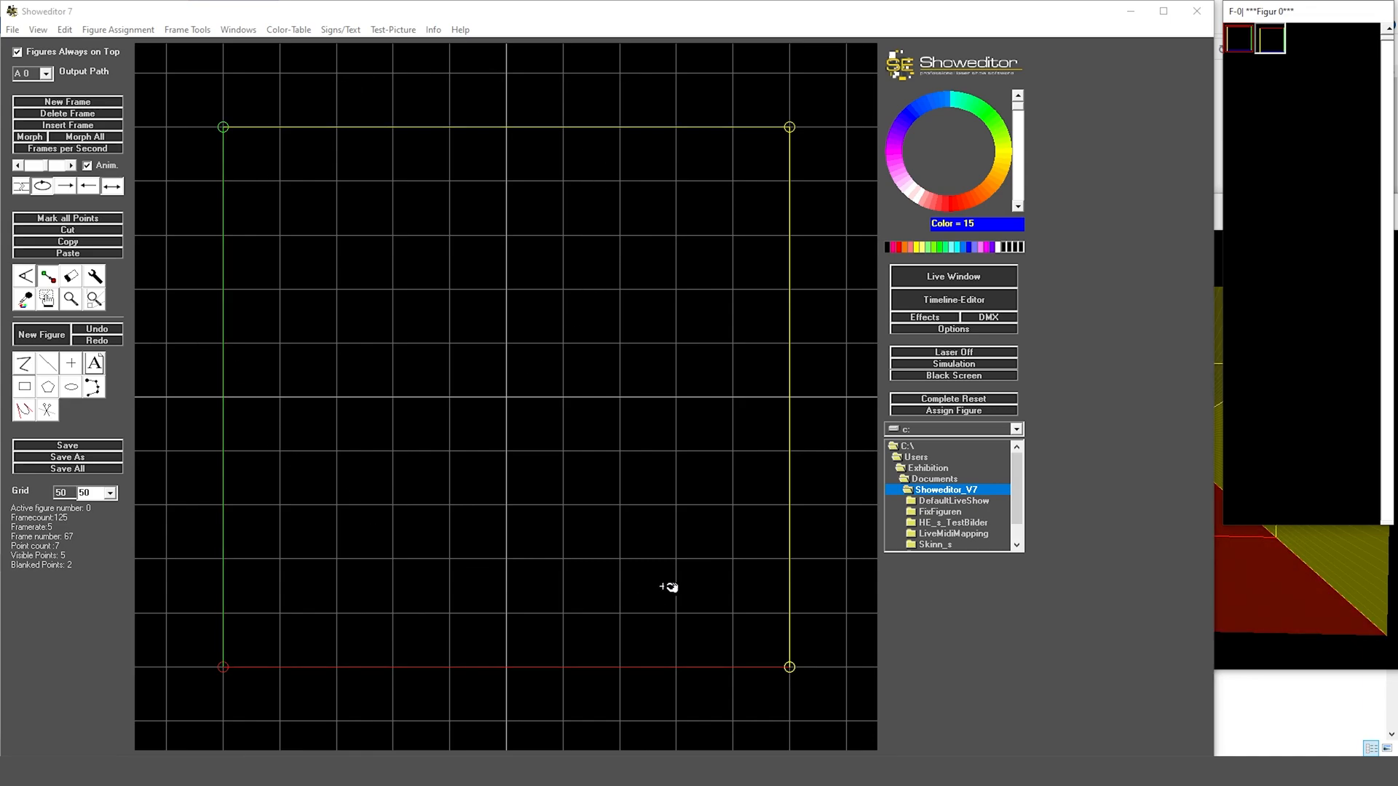
# Set playback to 30 frames per second and preview the colour rotation in the simulation
pyautogui.click(67, 149)
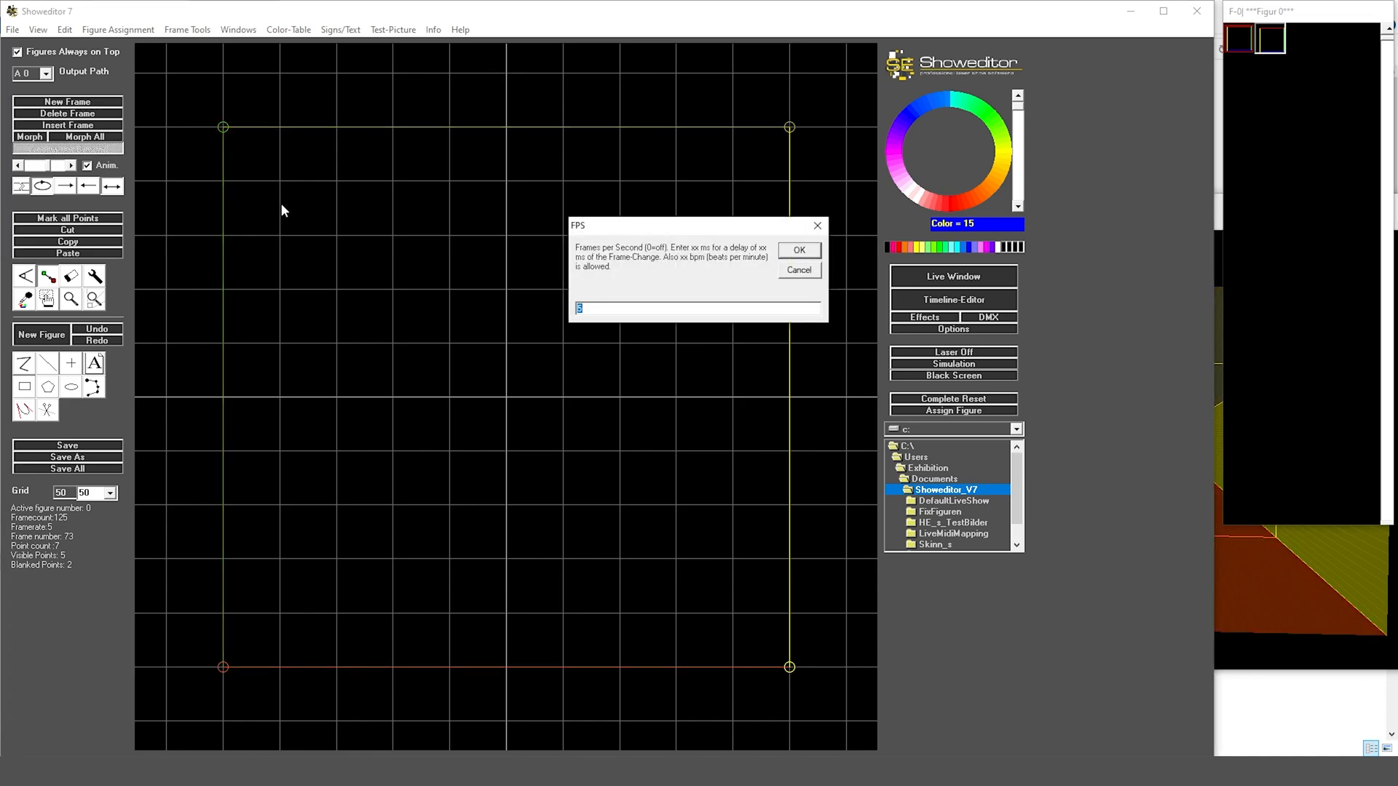
pyautogui.click(797, 250)
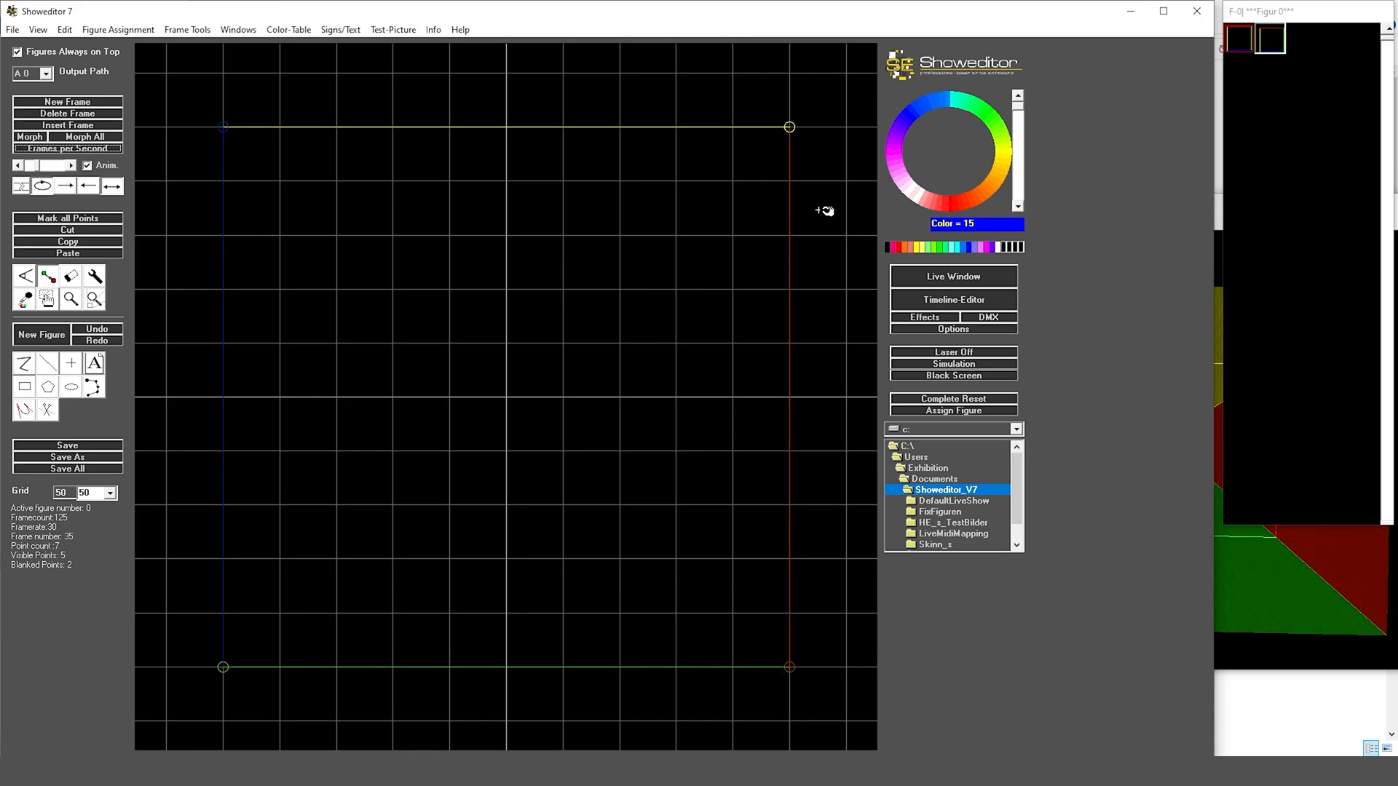
pyautogui.click(952, 364)
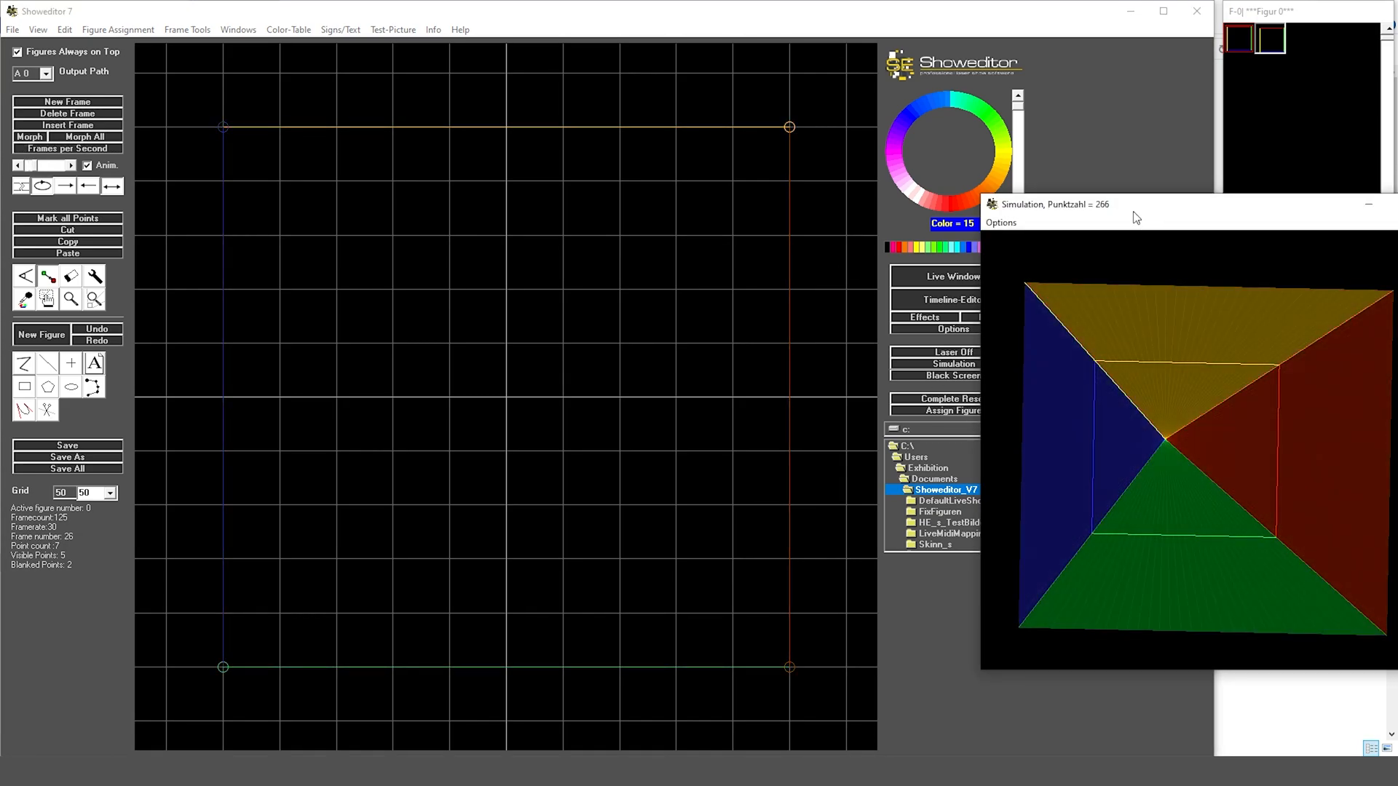